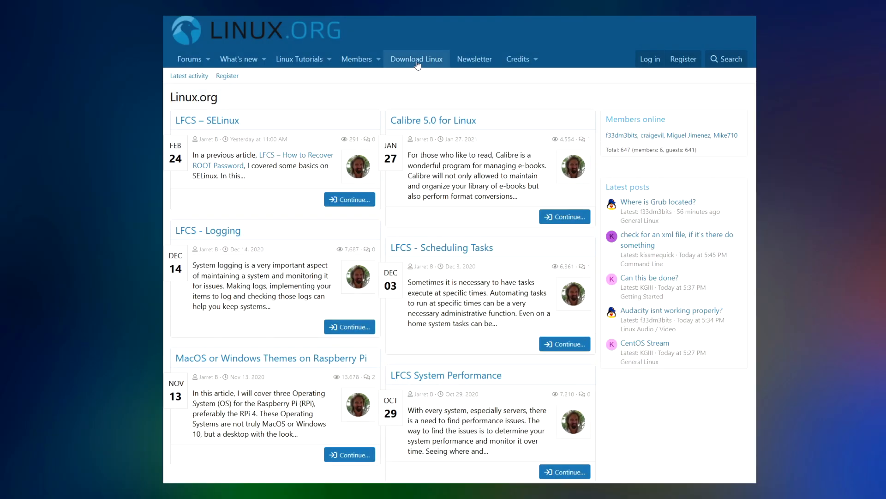
# - Open Linux.org's Download Linux page listing download links for 25 distributions
pyautogui.click(416, 59)
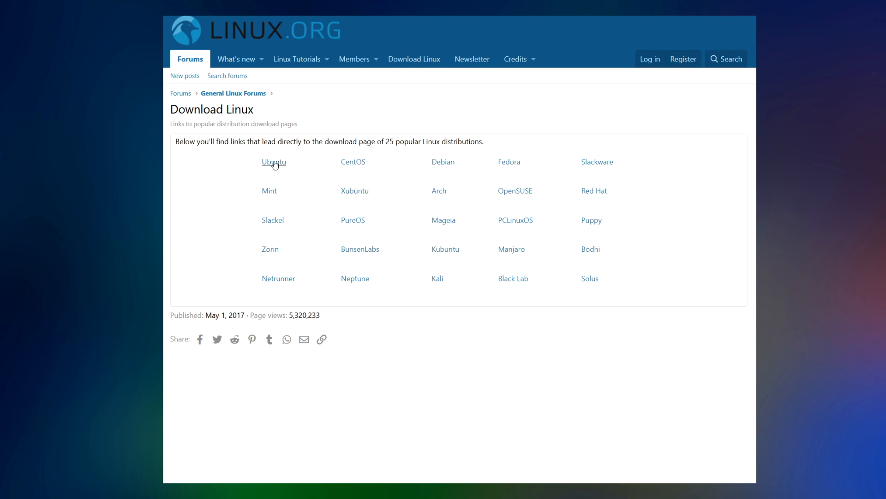
# - Download the 2.7 GB Ubuntu 20.10 desktop ISO and save it to the computer
pyautogui.click(273, 161)
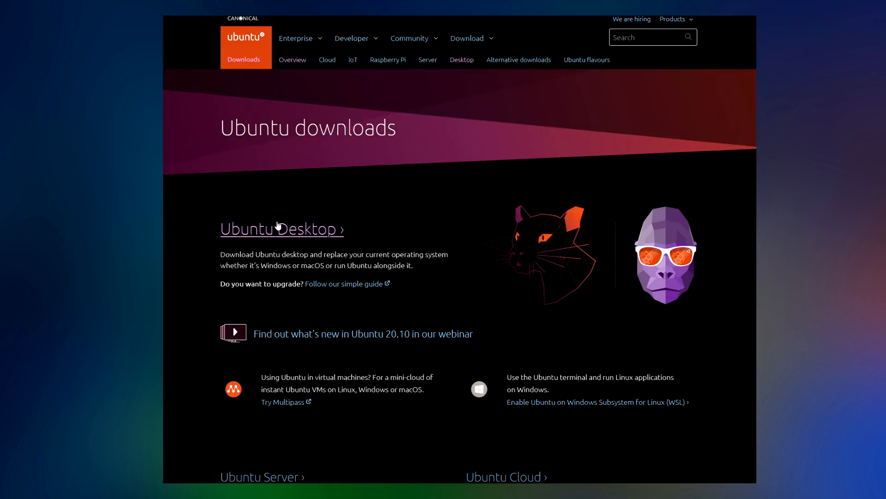
pyautogui.click(282, 228)
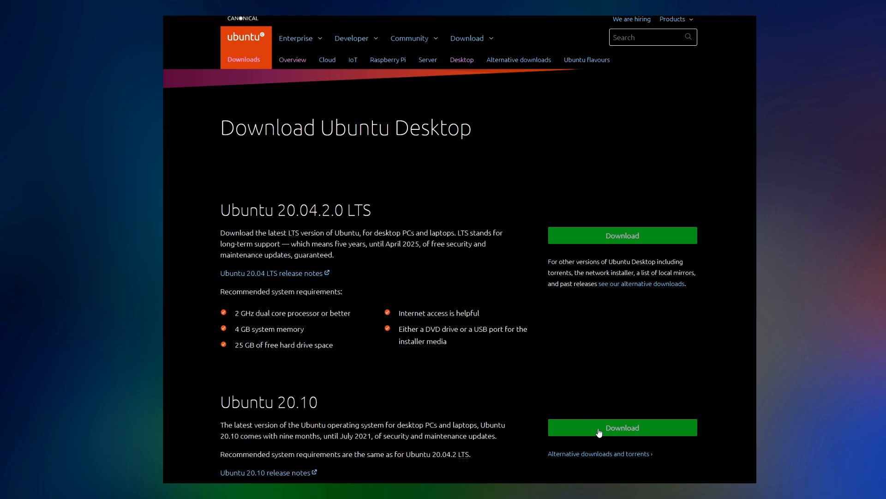
pyautogui.click(622, 427)
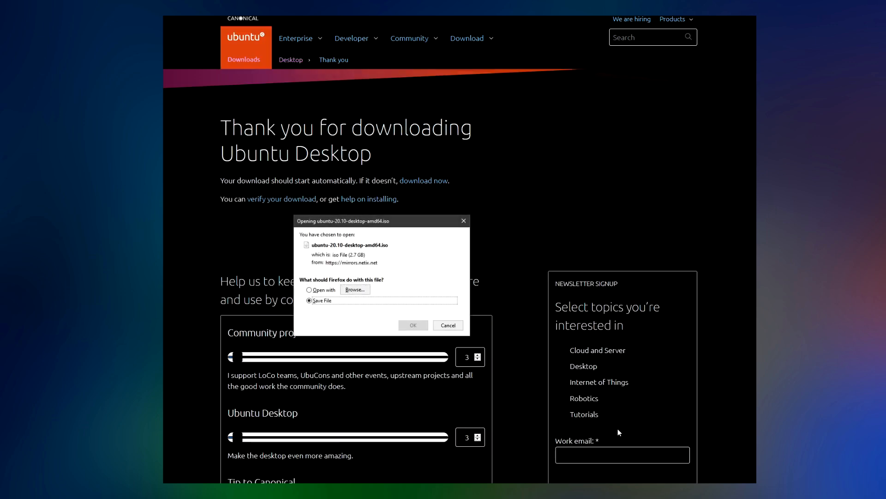
pyautogui.click(413, 325)
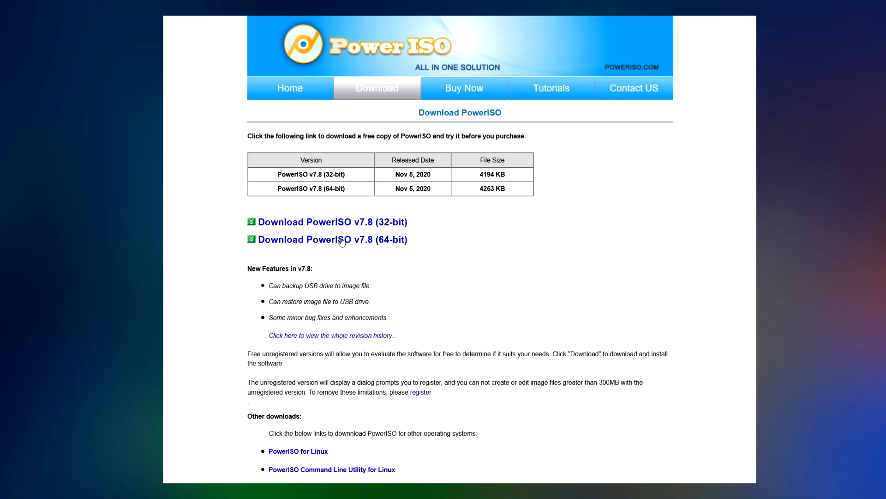
# - Download the 64-bit PowerISO v7.8 installer and install it to C:\Program Files\PowerISO
pyautogui.click(332, 240)
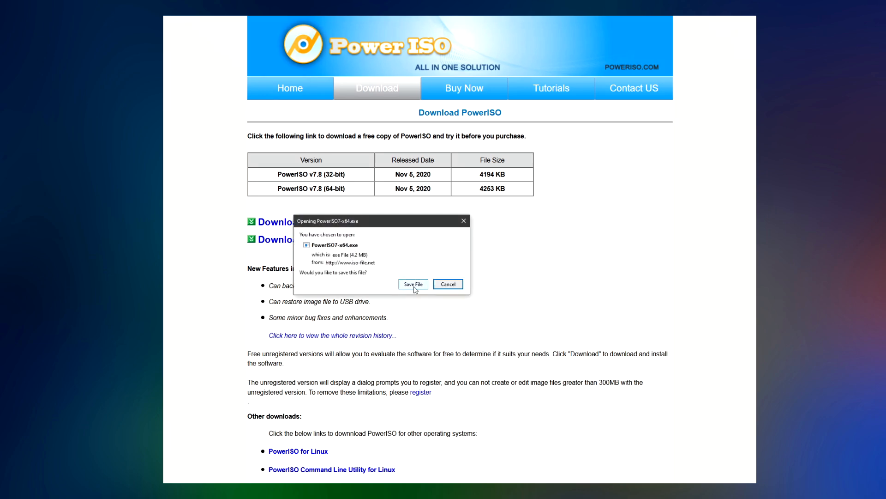
pyautogui.click(413, 284)
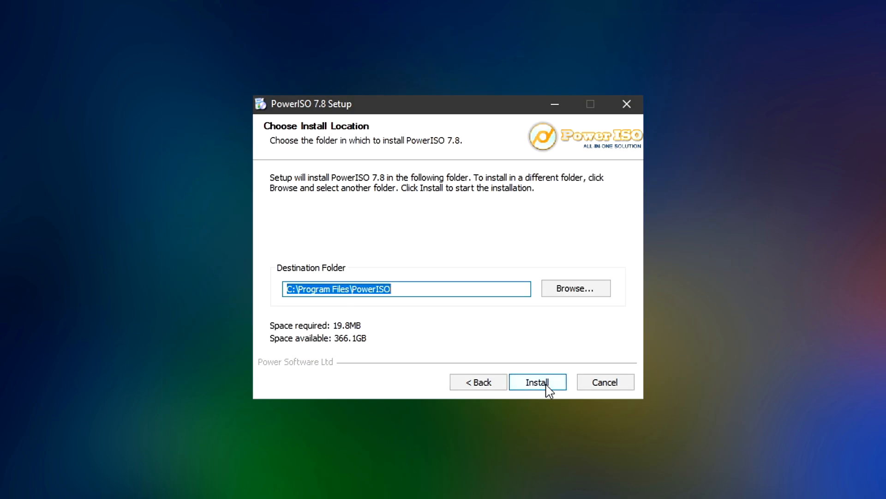
pyautogui.click(537, 382)
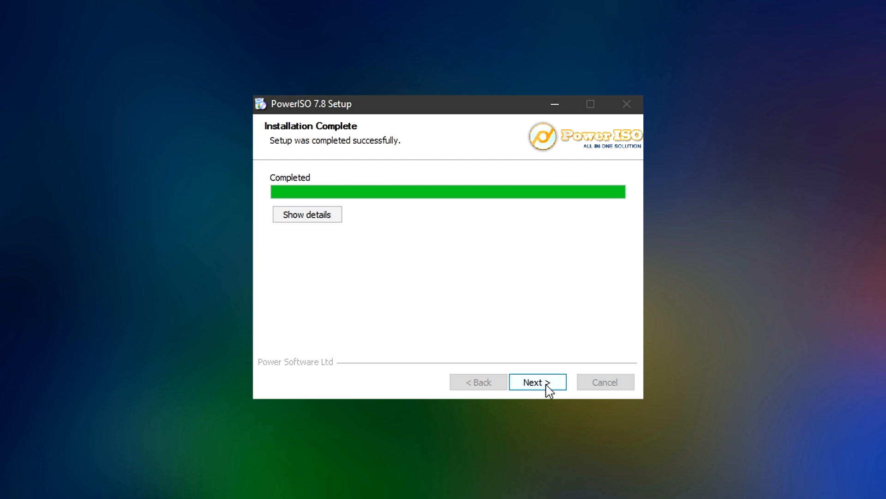
pyautogui.click(536, 382)
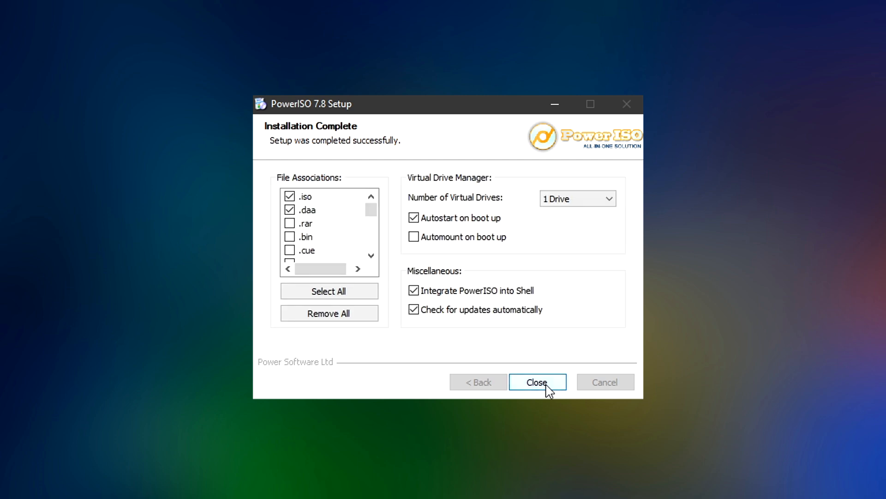
pyautogui.click(536, 382)
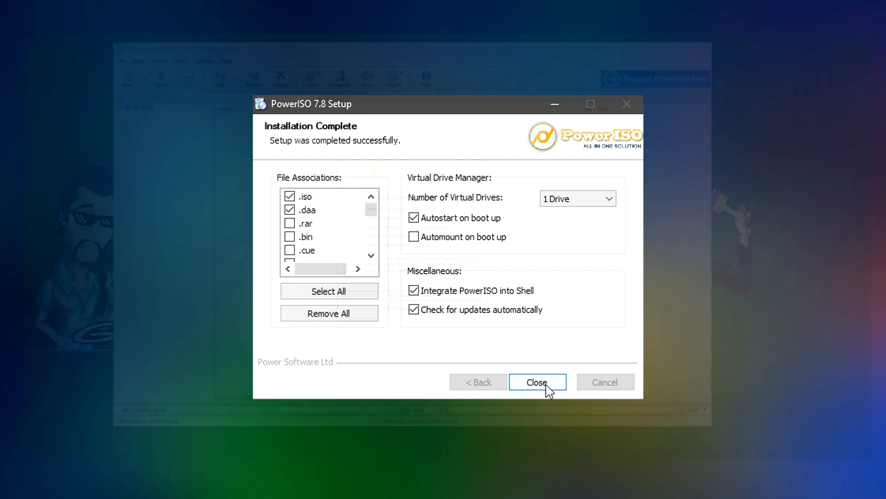
pyautogui.click(536, 381)
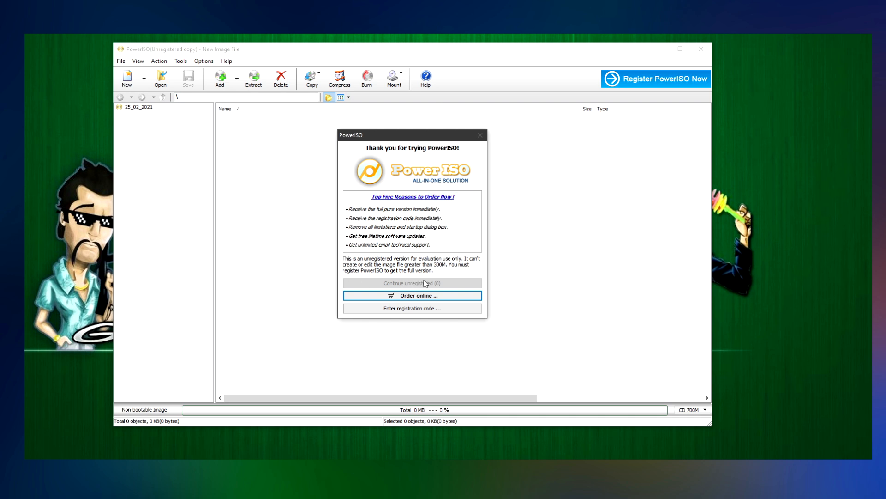
# - Write the Ubuntu 20.10 ISO to the 31 GB USB disk with PowerISO's bootable USB creator
pyautogui.click(412, 282)
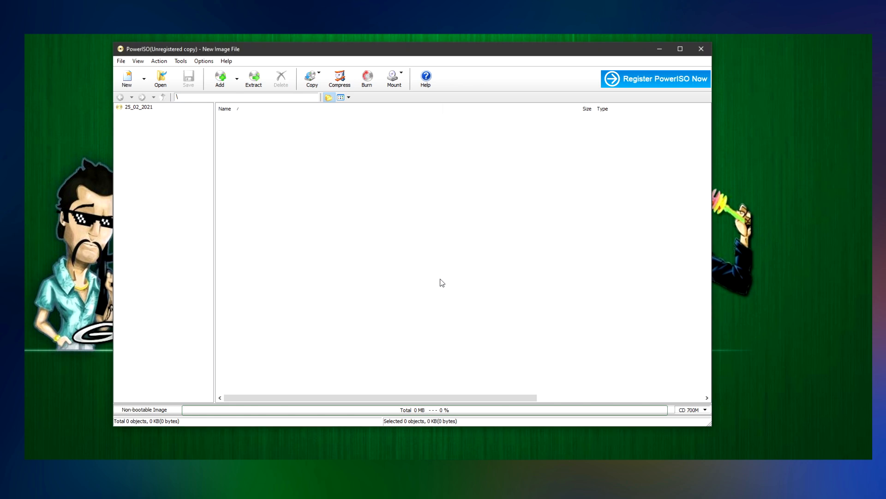
pyautogui.click(180, 61)
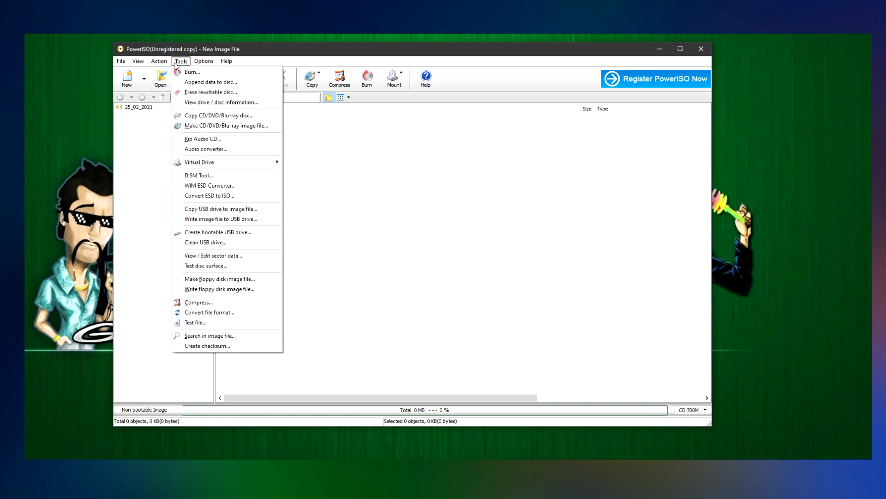
pyautogui.click(217, 231)
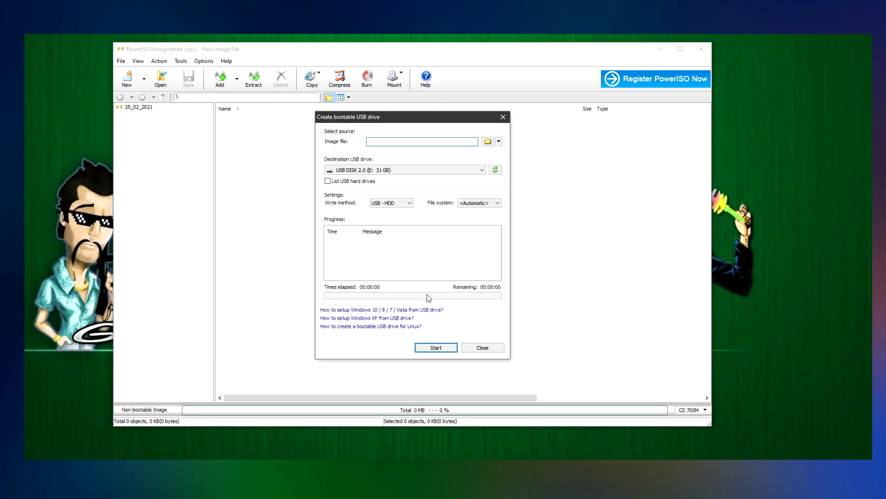
pyautogui.click(487, 141)
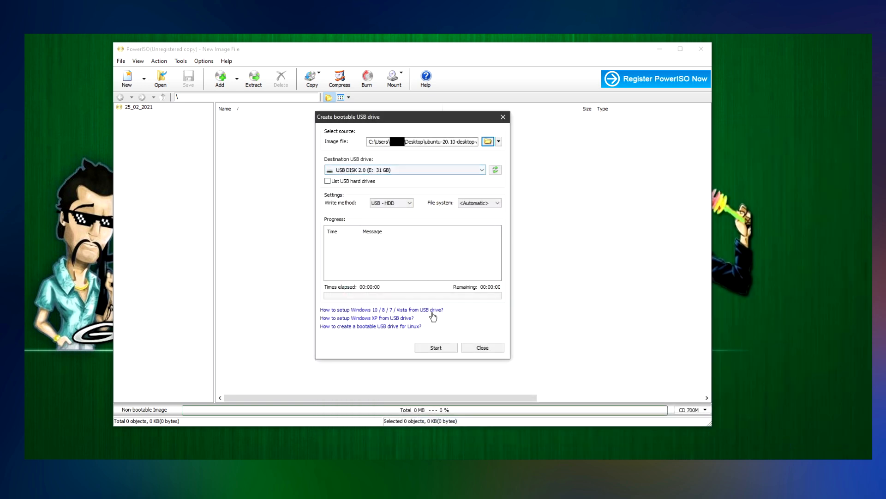
pyautogui.click(436, 347)
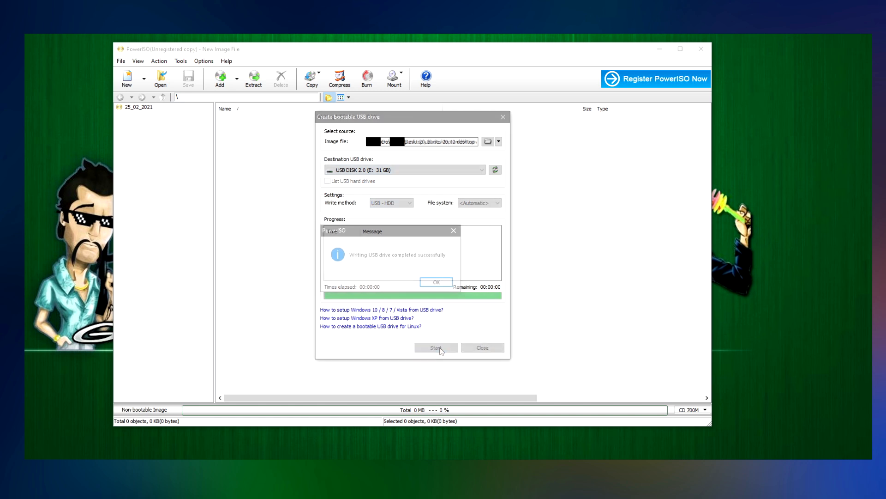
pyautogui.click(436, 281)
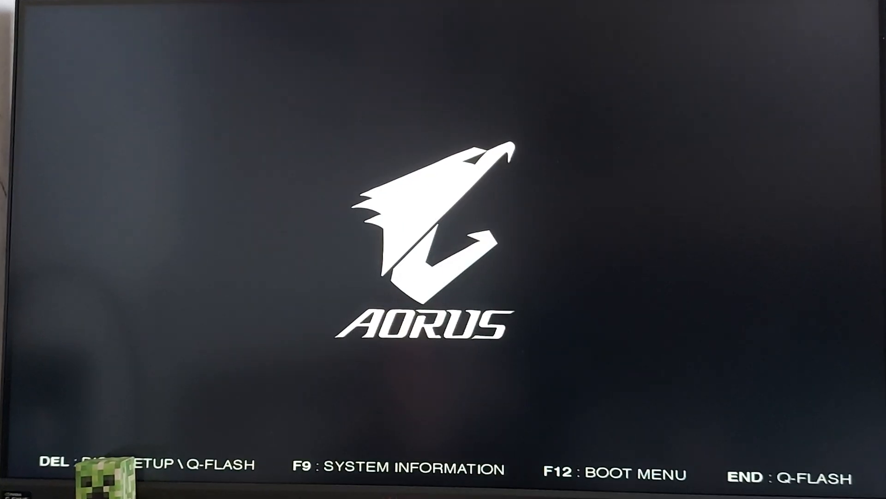
# - In BIOS, set Boot Option #1 to UEFI USB DISK, then save and reboot
pyautogui.press('Delete')
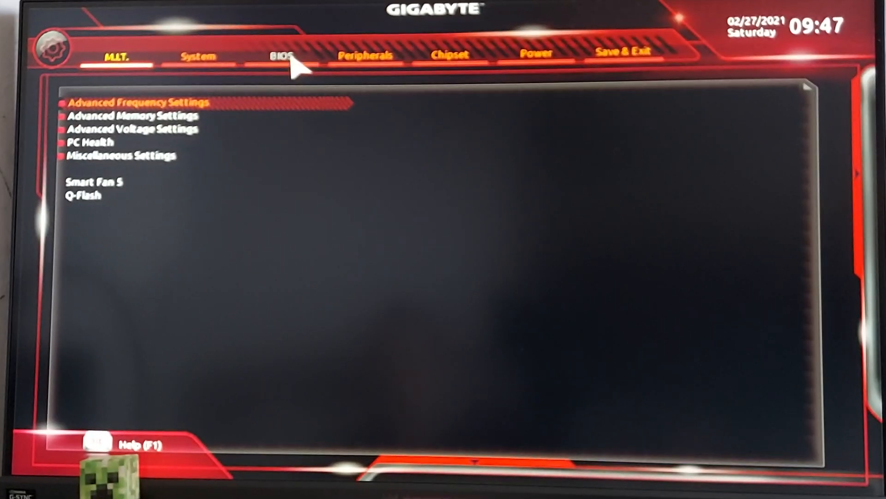
pyautogui.click(280, 55)
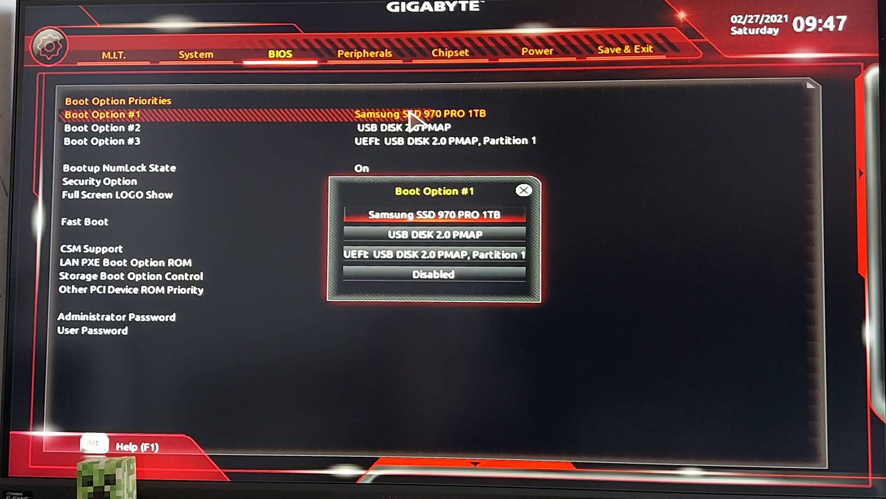
pyautogui.click(433, 254)
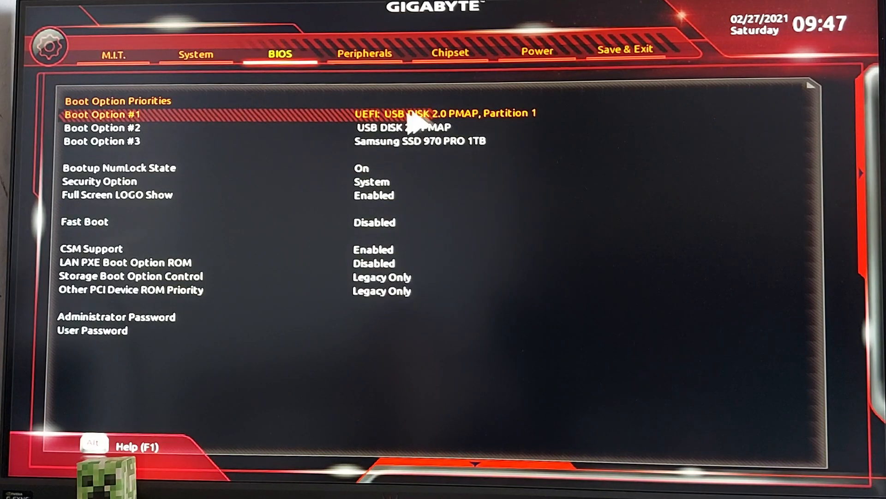
pyautogui.click(625, 51)
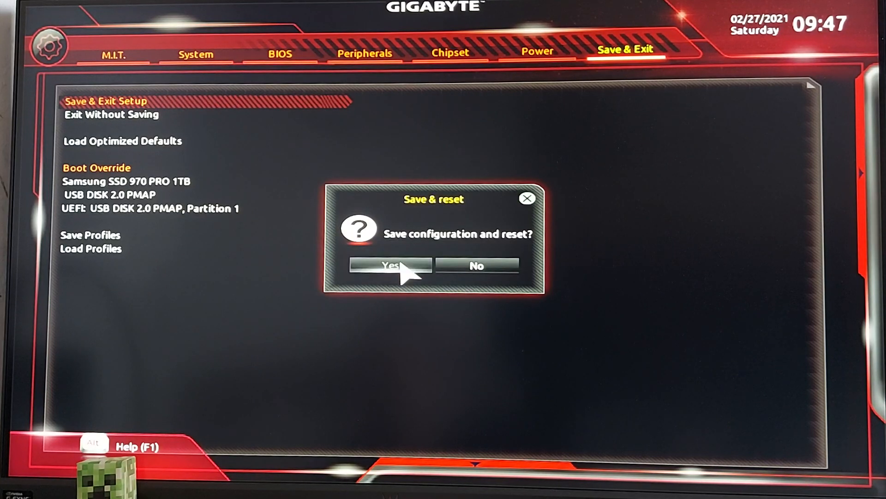
pyautogui.click(389, 265)
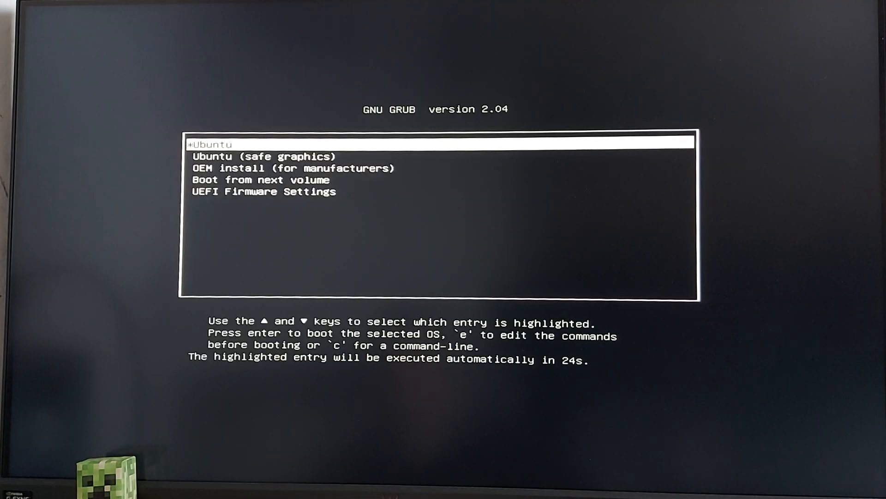
# - Boot the Ubuntu entry from the GRUB menu to reach the installer's Welcome screen
pyautogui.press('Return')
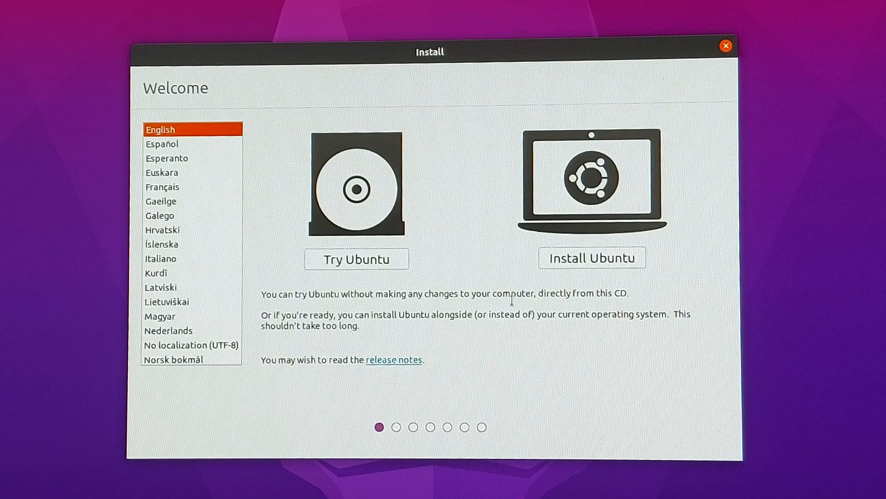
pyautogui.moveTo(592, 253)
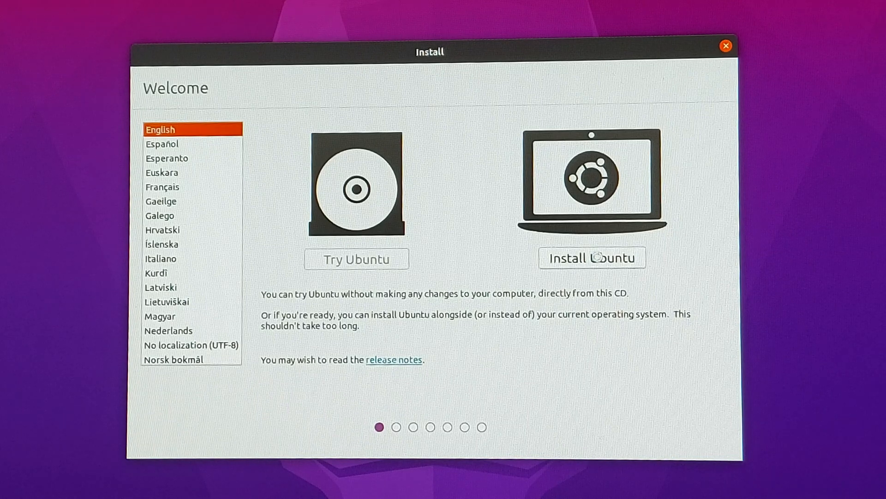
# - Start the Ubuntu installation and accept the English (US) keyboard layout
pyautogui.click(591, 258)
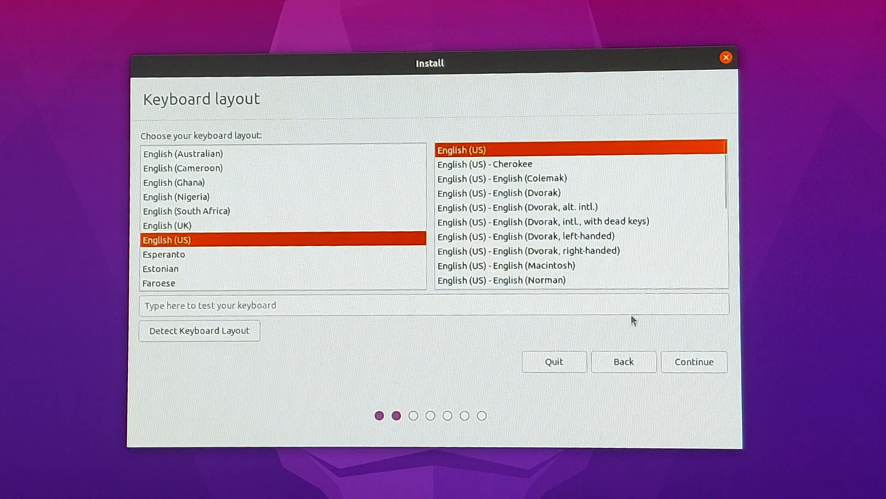
pyautogui.click(694, 361)
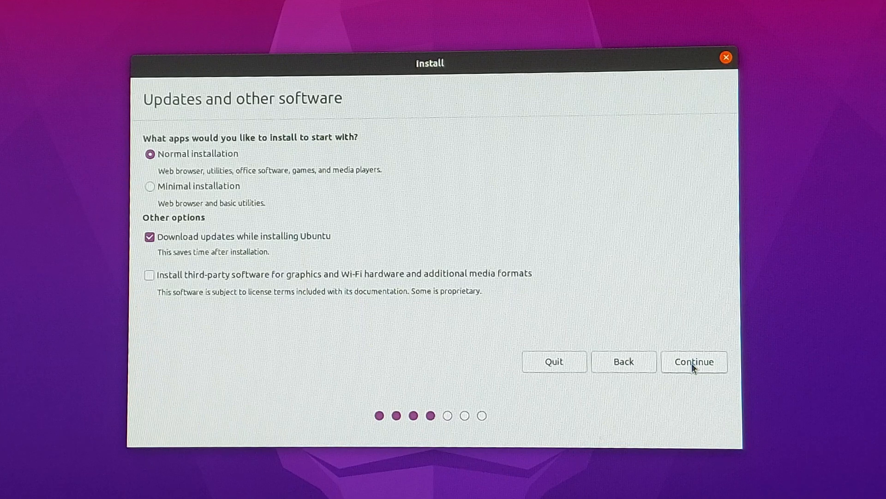
pyautogui.click(151, 154)
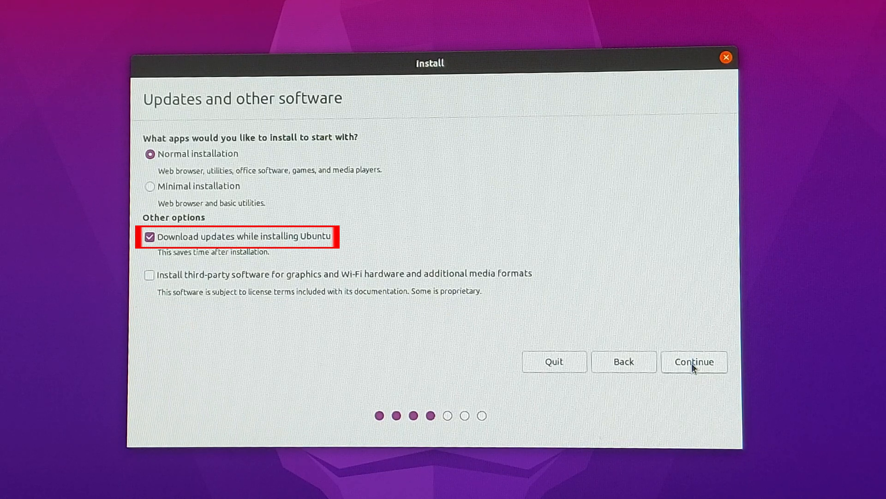
pyautogui.moveTo(672, 353)
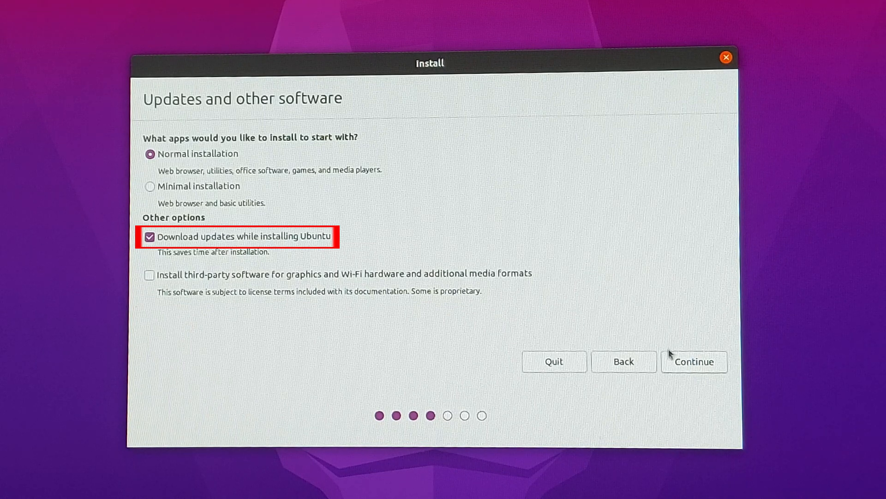
# - Skip downloading updates, include third-party software, and choose 'Something else' partitioning
pyautogui.click(149, 236)
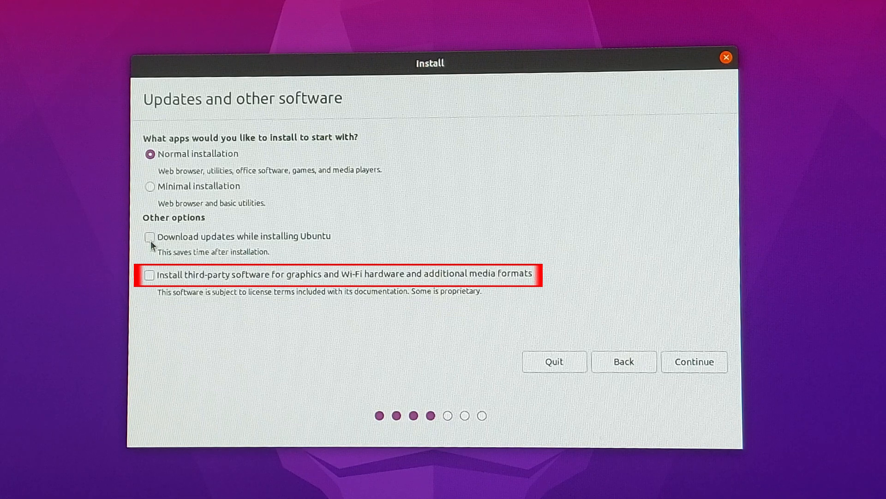
pyautogui.click(150, 275)
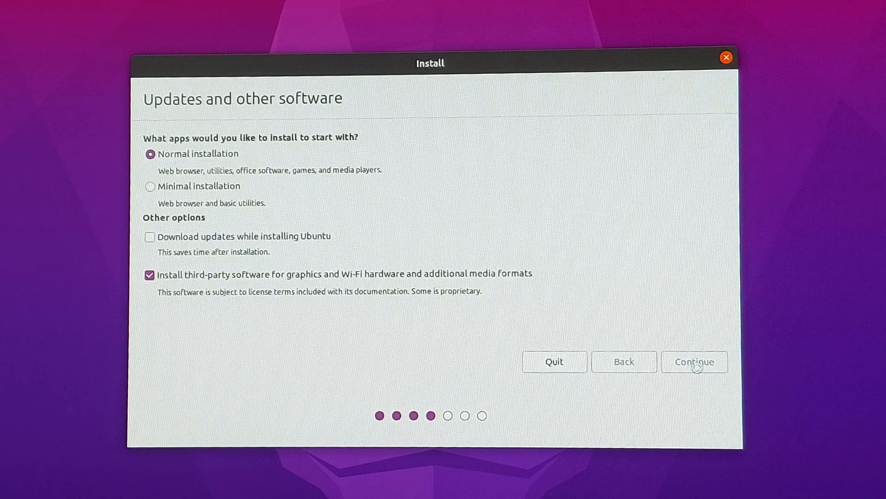
pyautogui.click(693, 361)
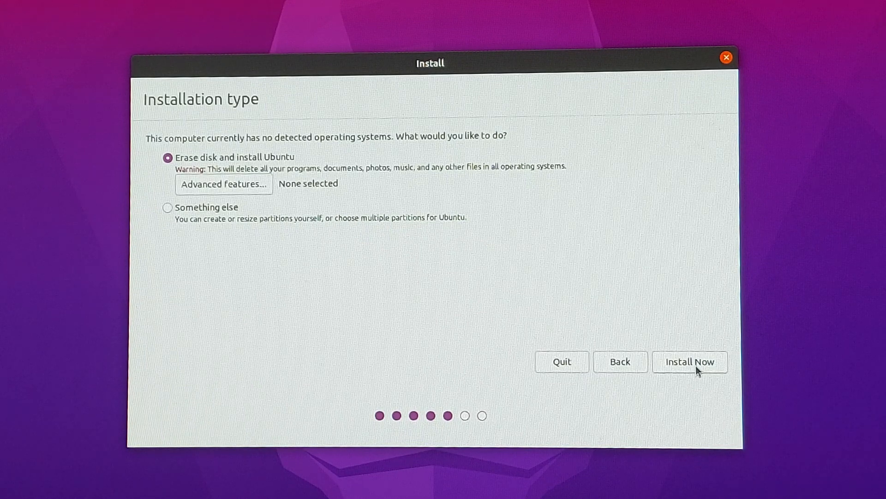
pyautogui.moveTo(229, 217)
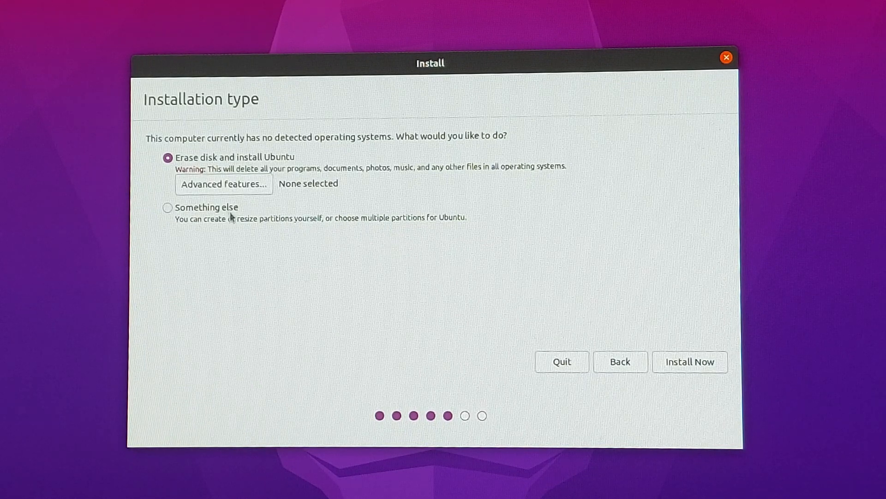
pyautogui.click(167, 207)
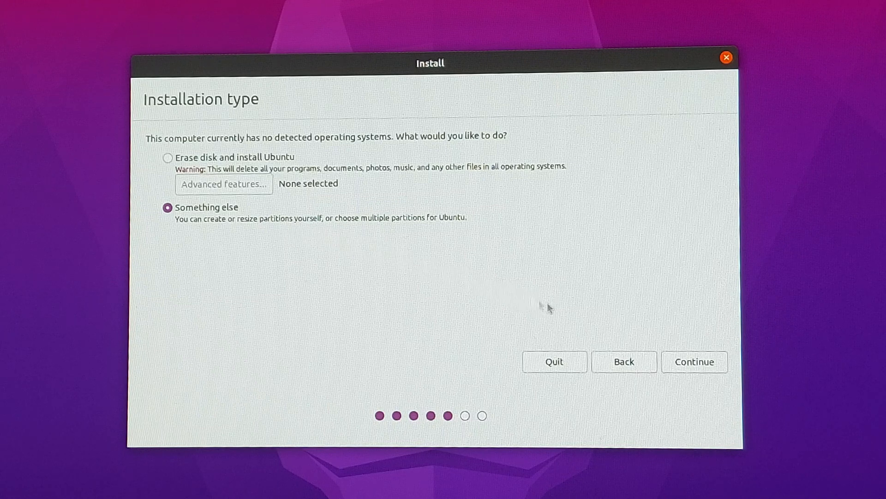
pyautogui.click(694, 361)
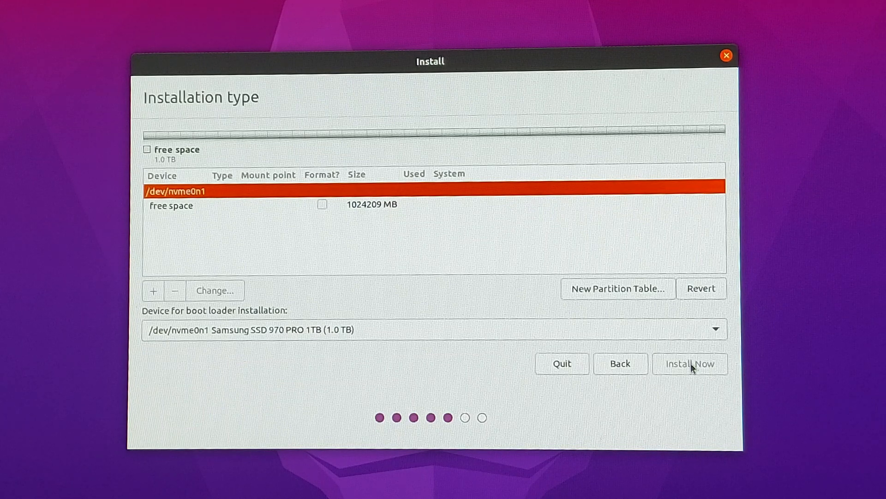
# - Create a 103000 MB EFI System Partition in the NVMe drive's free space
pyautogui.click(237, 205)
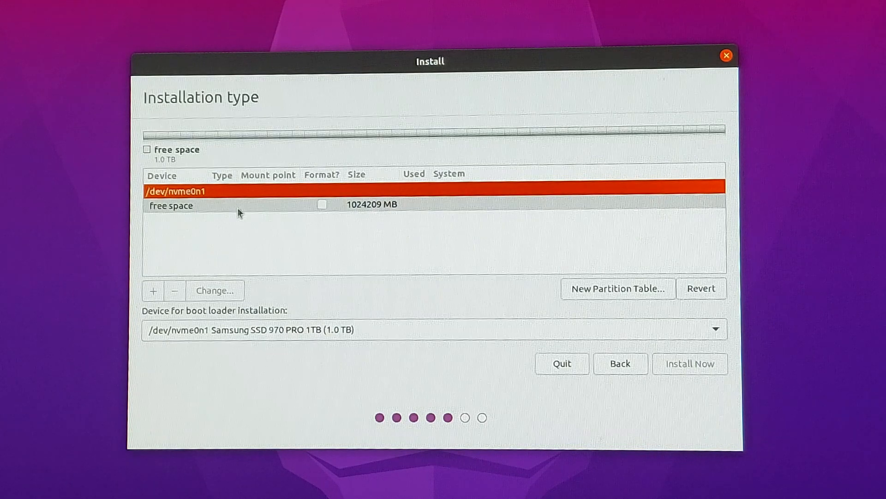
pyautogui.click(153, 290)
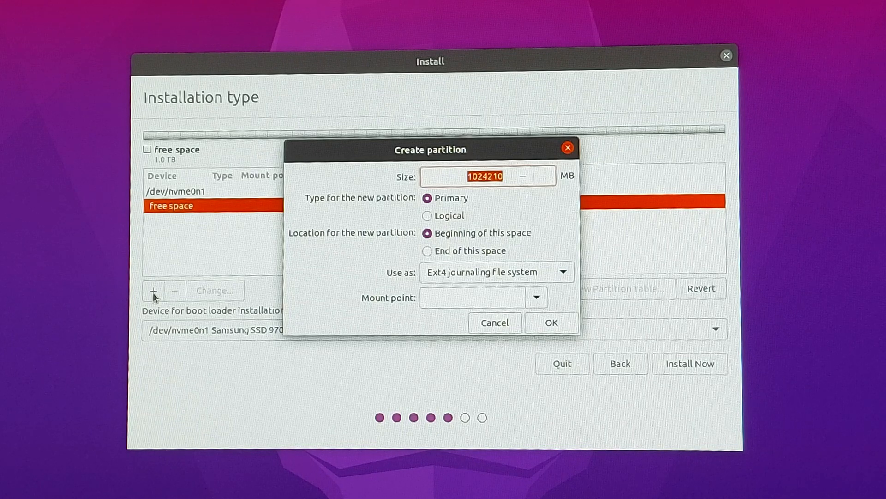
pyautogui.write('103000')
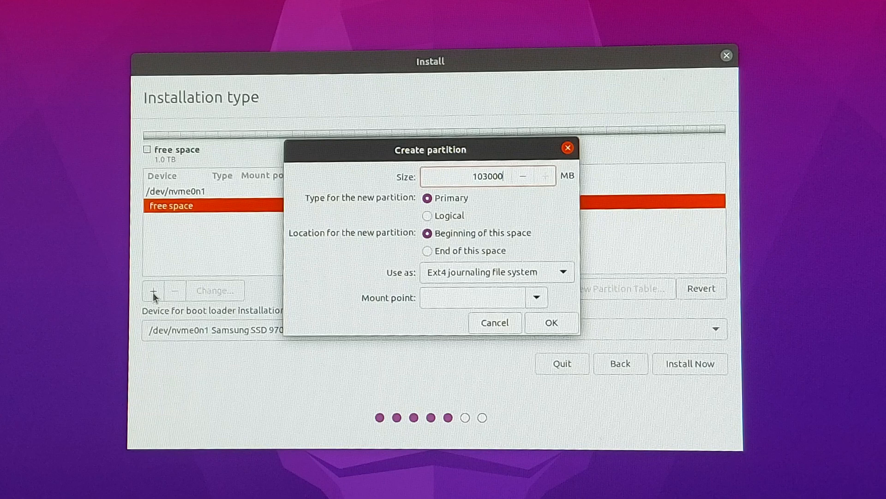
pyautogui.click(496, 272)
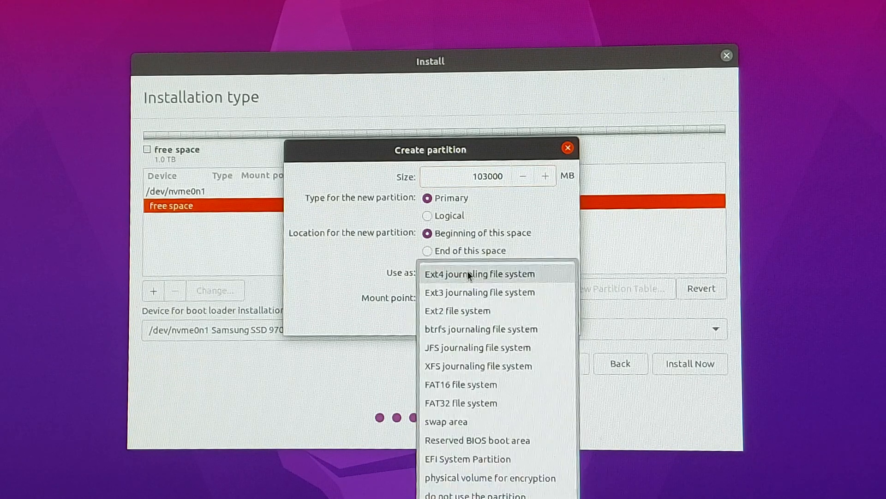
pyautogui.click(468, 458)
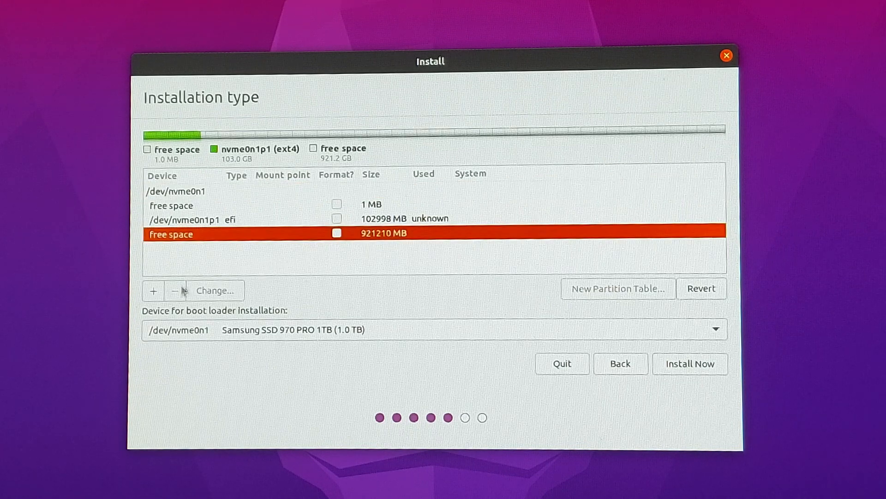
# - Add an ext4 root partition at / and confirm writing the partitions to disk
pyautogui.click(153, 289)
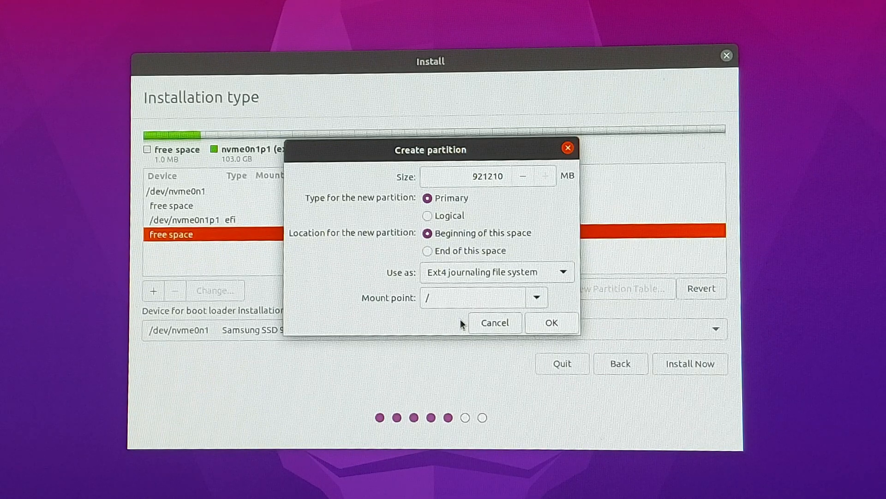
pyautogui.click(551, 323)
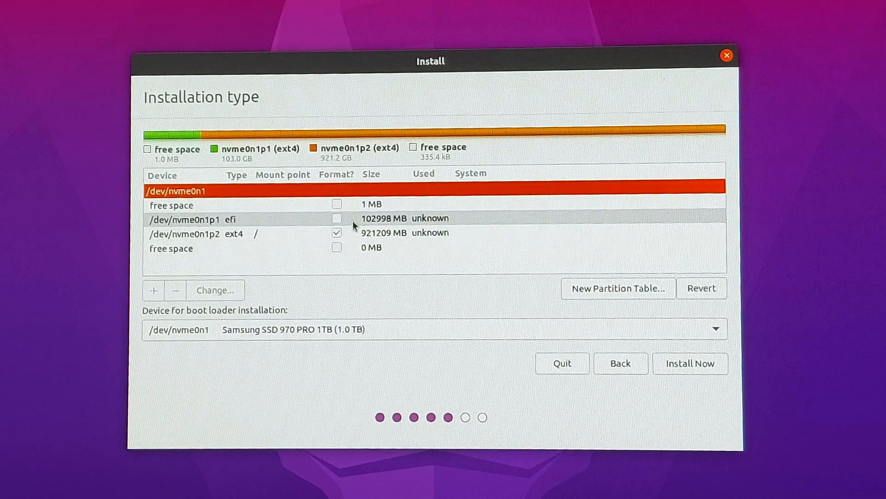
pyautogui.click(226, 218)
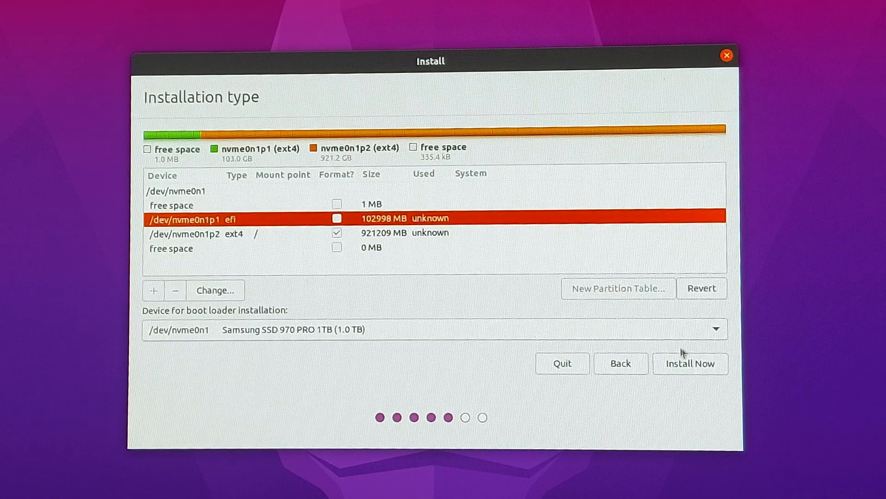
pyautogui.click(690, 363)
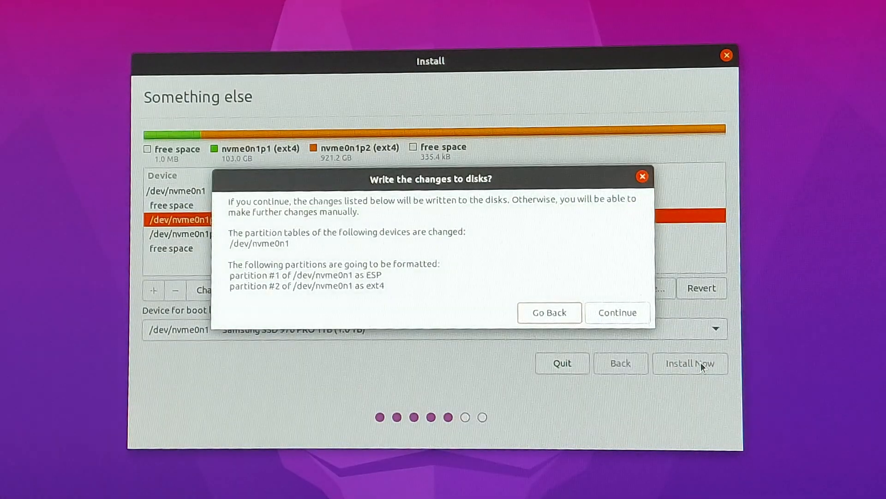
pyautogui.click(549, 312)
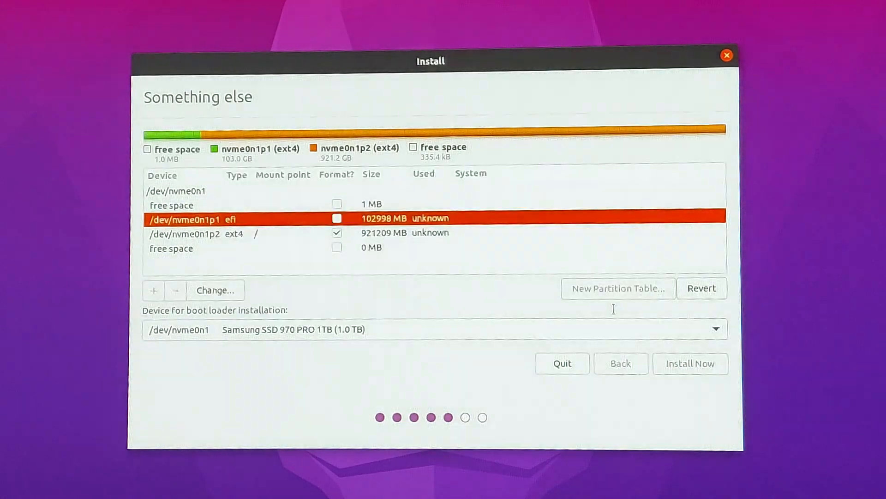
pyautogui.click(690, 363)
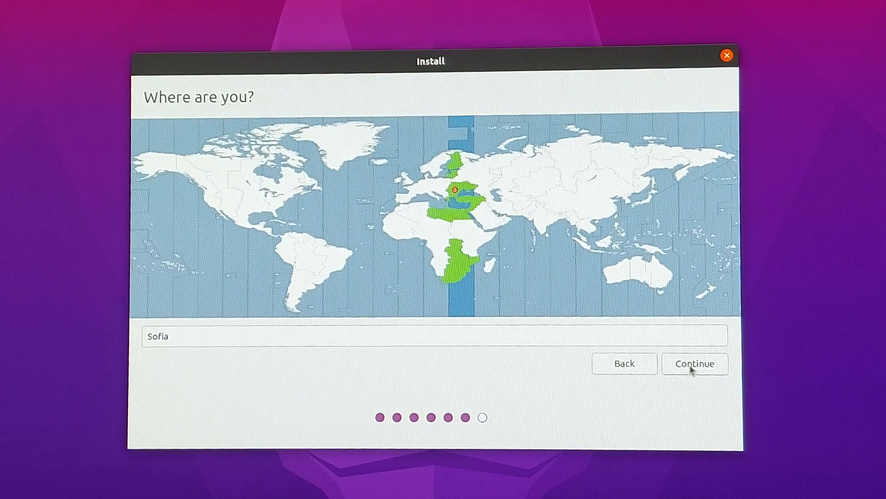
pyautogui.click(694, 363)
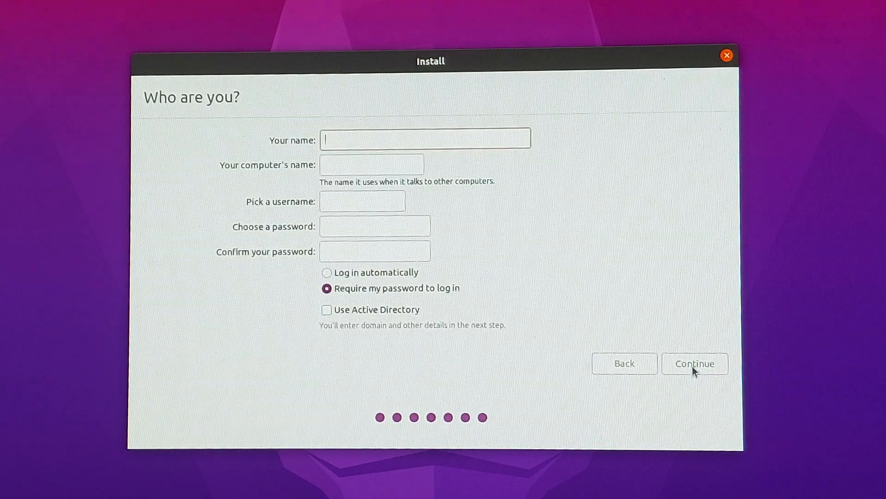
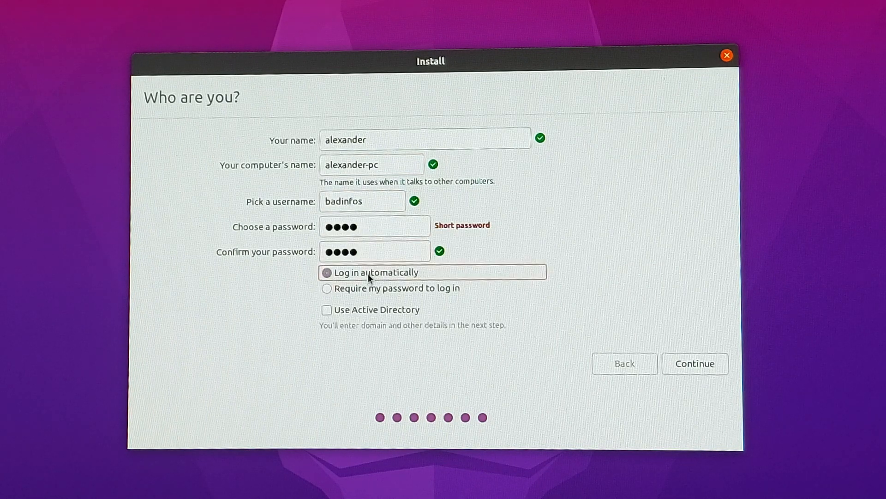
pyautogui.click(694, 364)
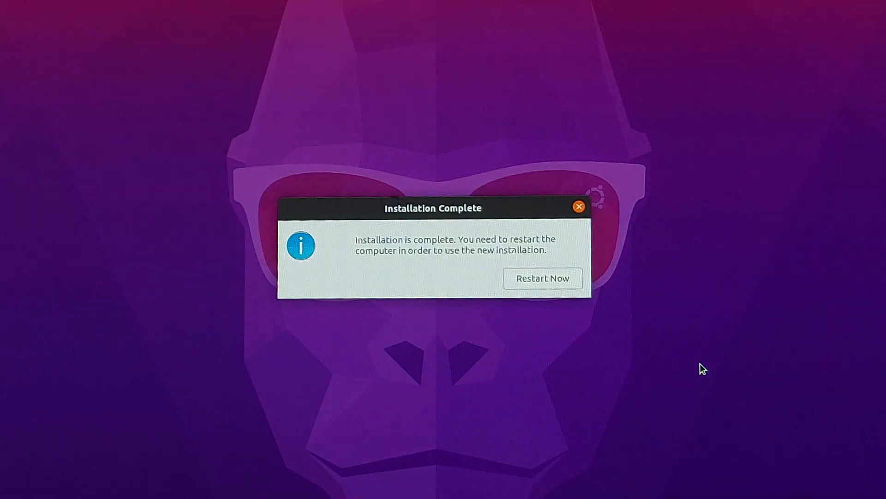
pyautogui.moveTo(585, 297)
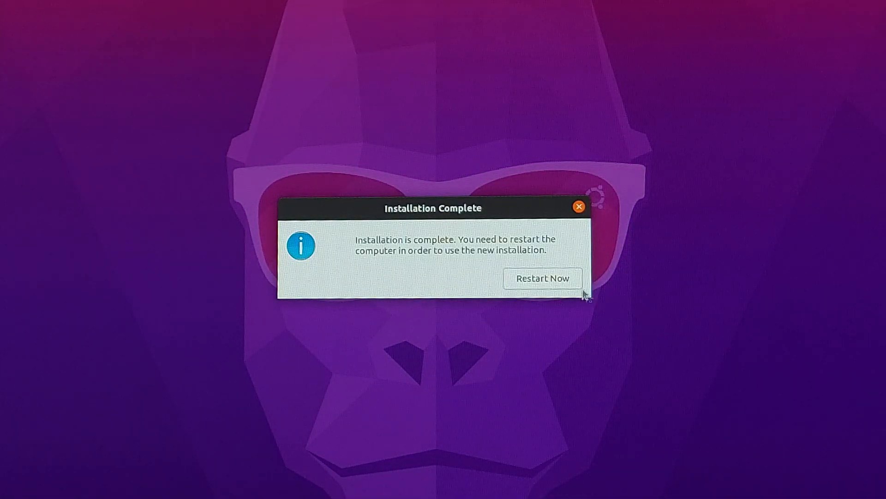
# - Restart the PC from the Installation Complete dialog into the Gigabyte BIOS setup
pyautogui.click(542, 278)
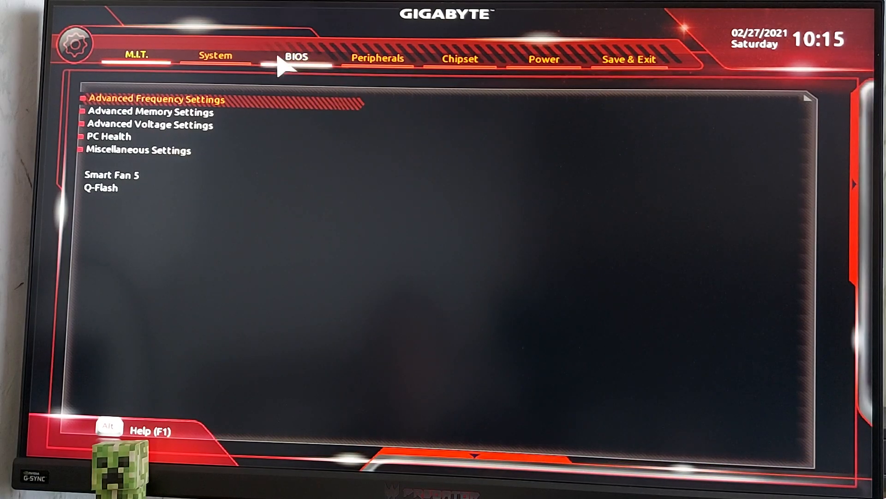
# - On the BIOS tab, set Boot Option #2 to Windows Boot Manager, after ubuntu
pyautogui.click(295, 58)
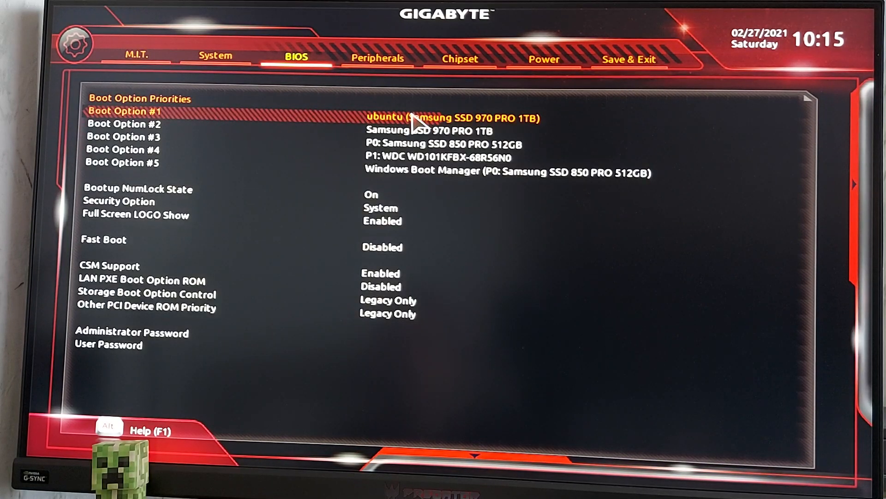
pyautogui.click(453, 118)
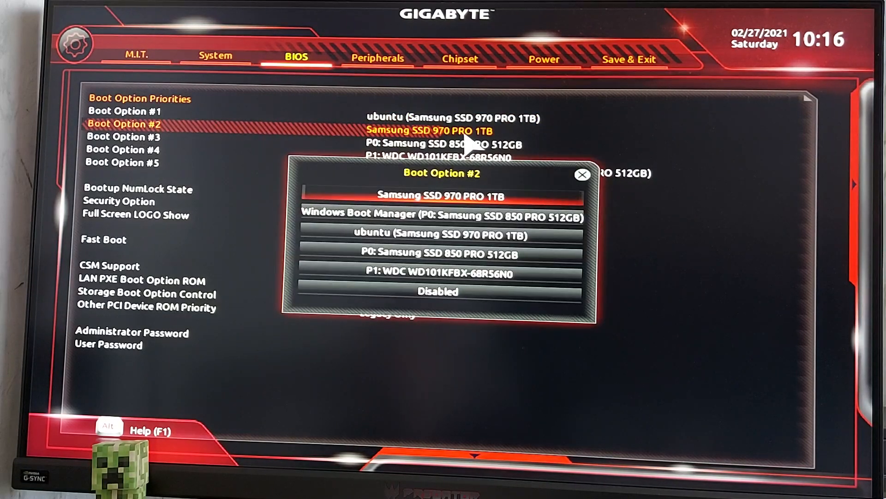
pyautogui.click(444, 216)
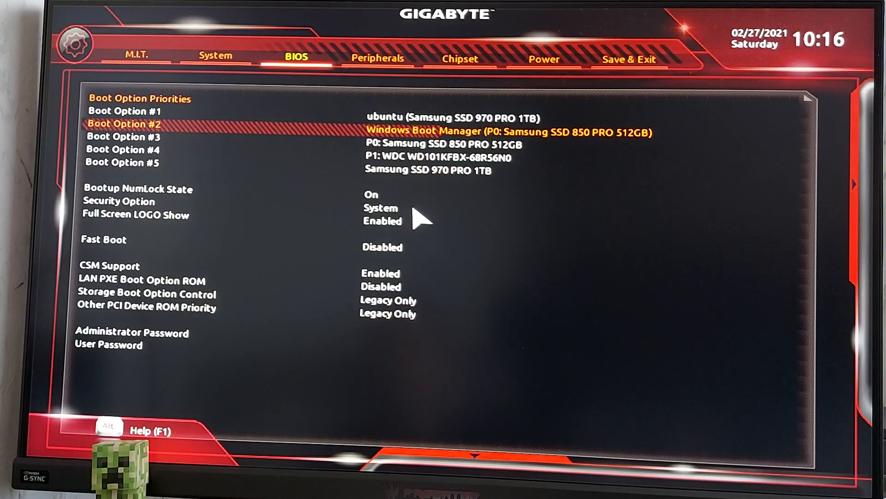
pyautogui.moveTo(421, 263)
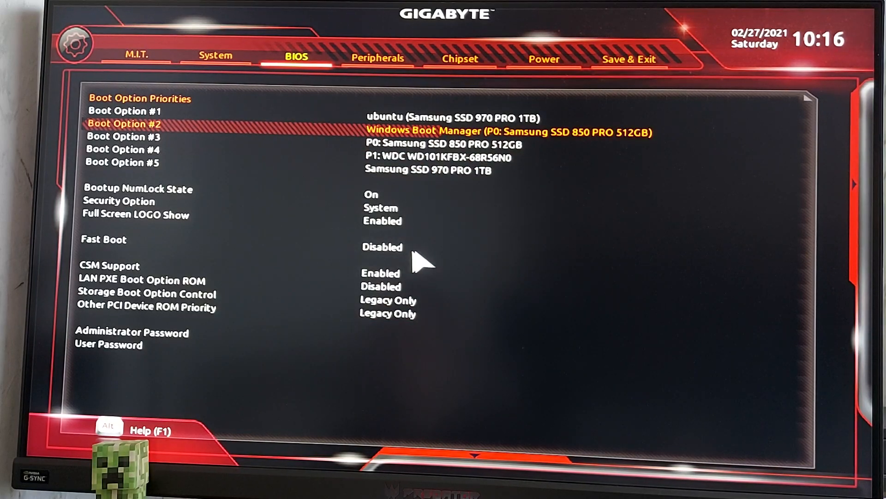
# - Change Fast Boot from its current setting to Ultra Fast
pyautogui.click(382, 247)
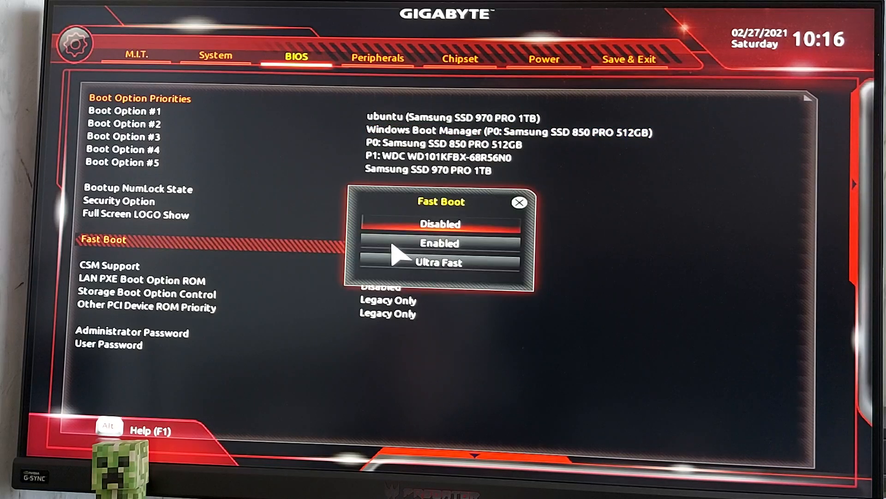
pyautogui.click(438, 262)
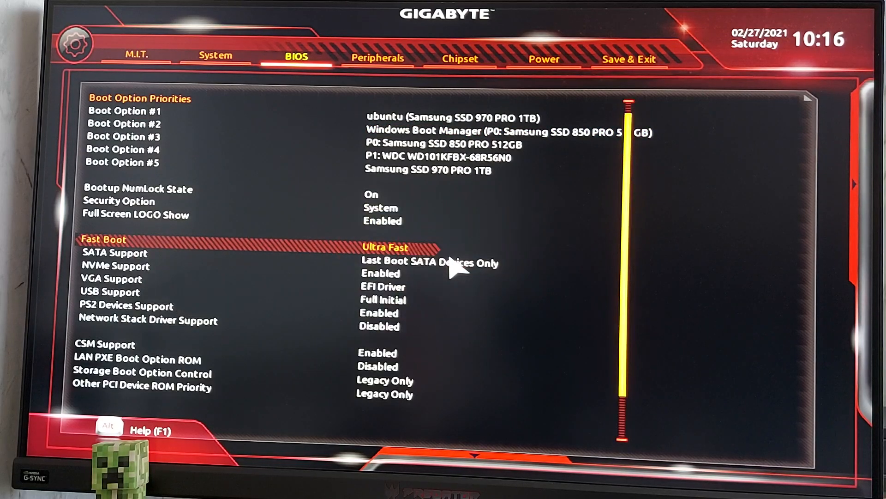
pyautogui.moveTo(571, 285)
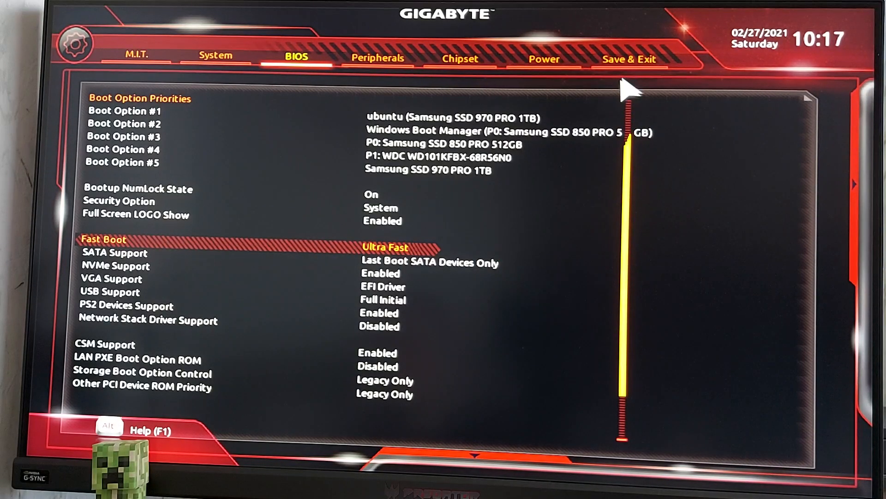
# - Choose Save & Exit Setup from the Save & Exit tab to bring up the save-and-reset prompt
pyautogui.click(630, 59)
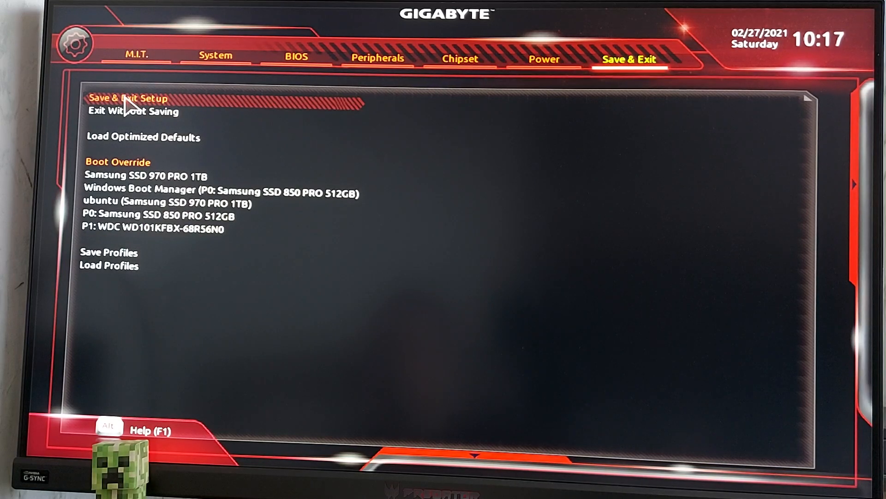
pyautogui.click(134, 97)
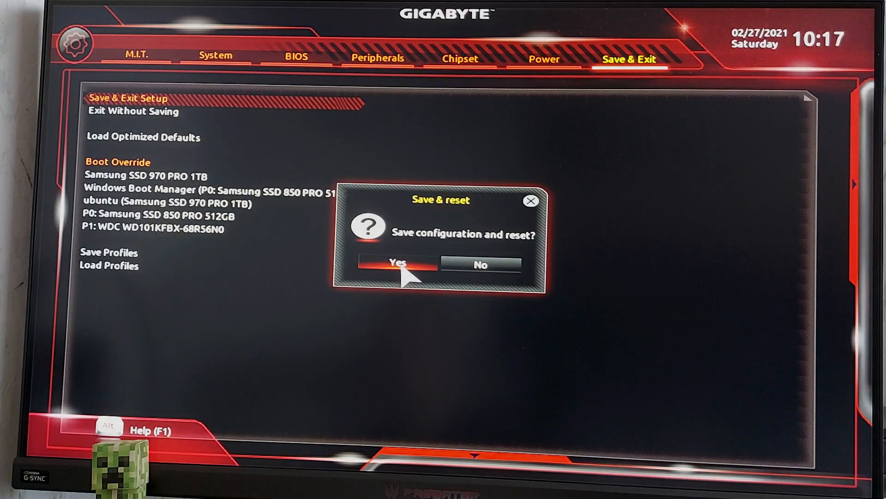